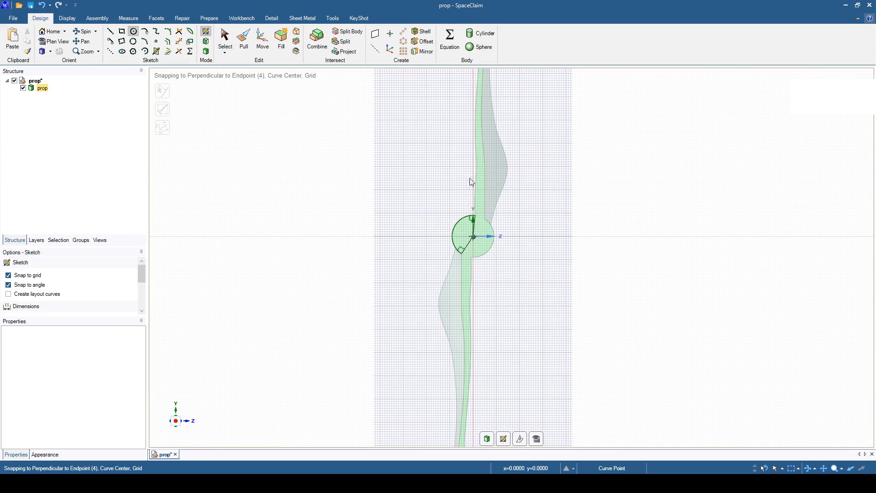
Step: Sketch a ~190 mm circle from the propeller hub centre enclosing the whole blade
drag(473, 236, 459, 149)
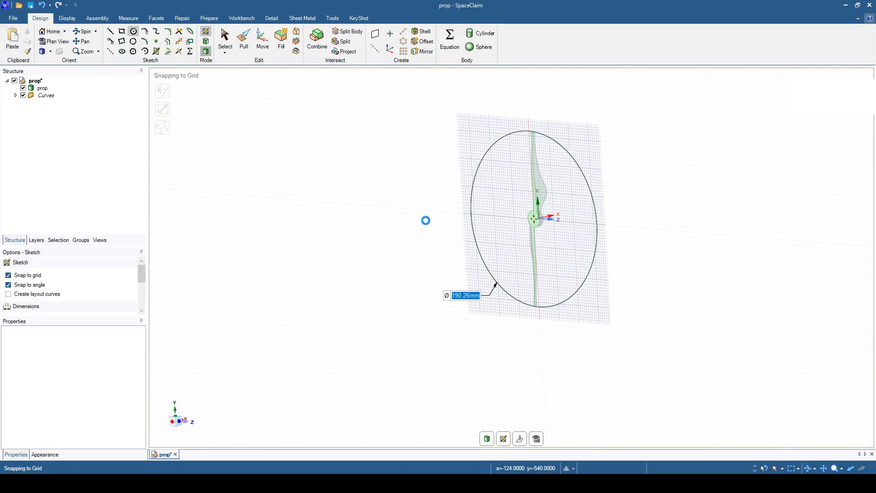
click(243, 39)
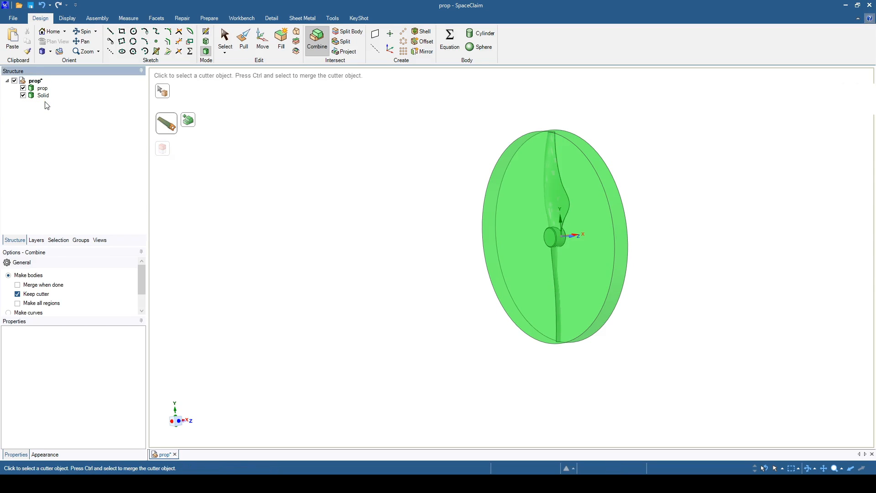
Step: Suppress the prop body for physics from the Structure tree, leaving the cut disc
click(224, 38)
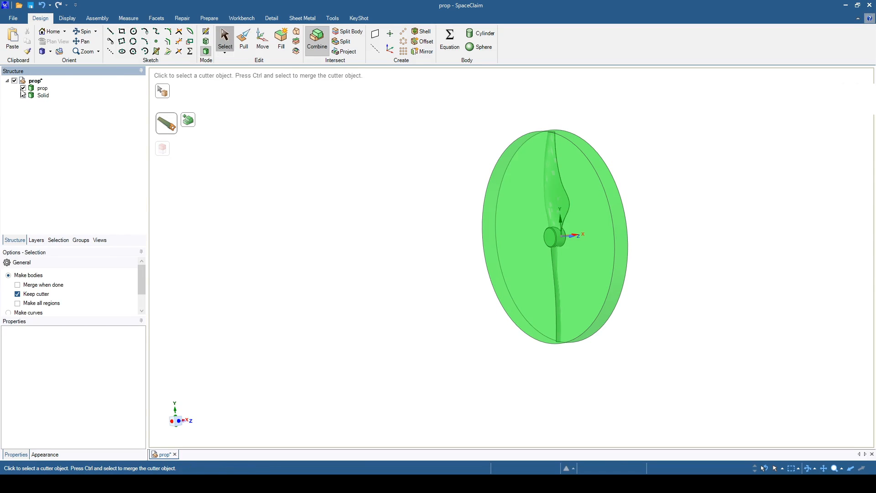
right_click(42, 87)
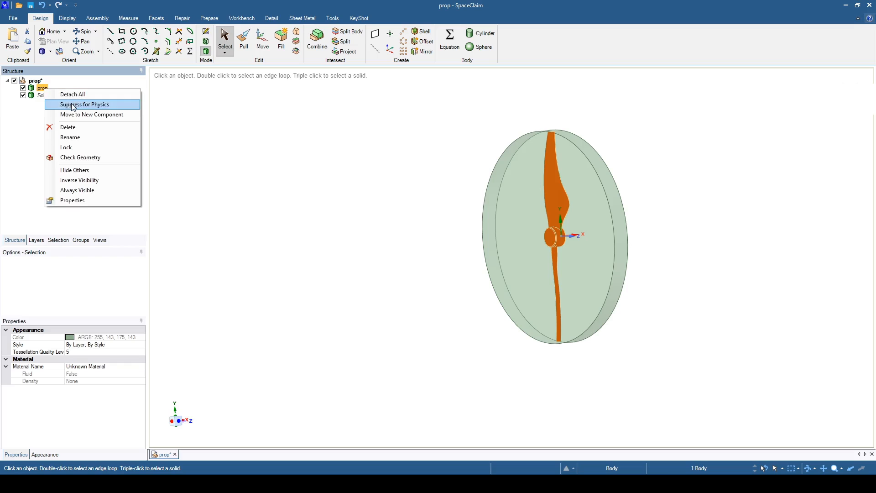
click(85, 104)
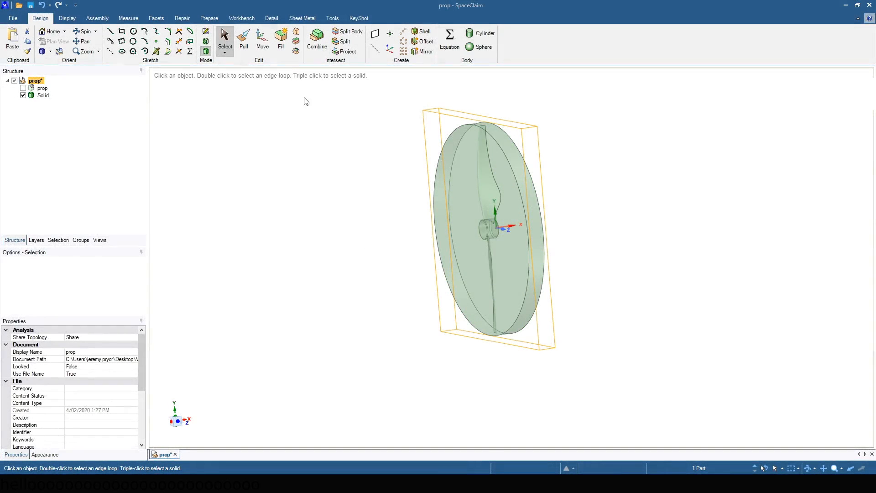
click(209, 18)
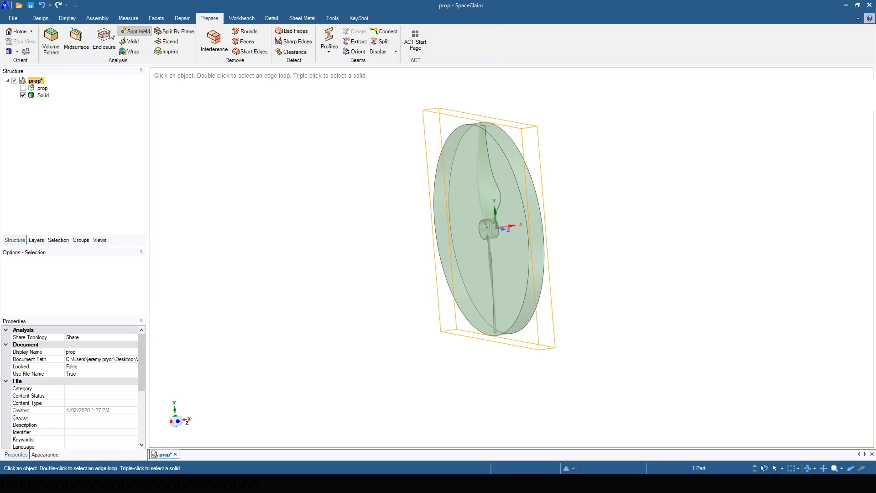
Step: Create a cylinder enclosure around the disc with 500 mm, 1000 mm and 200 mm offsets
click(103, 39)
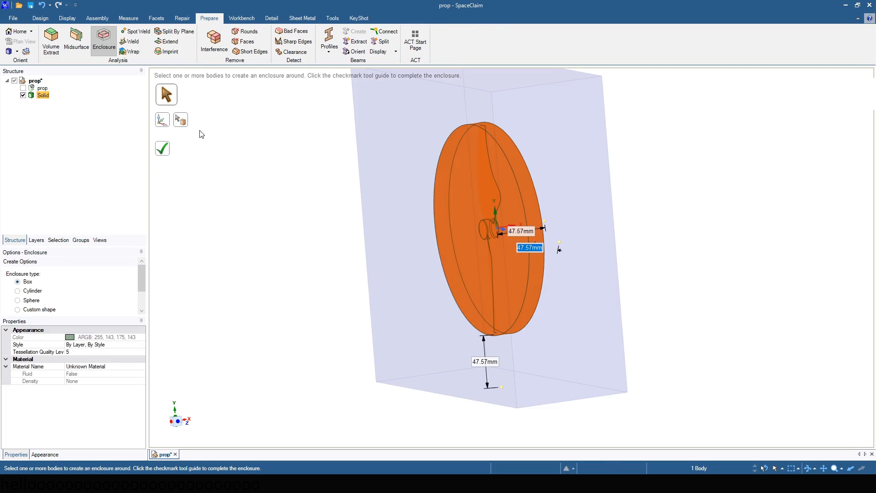
click(18, 290)
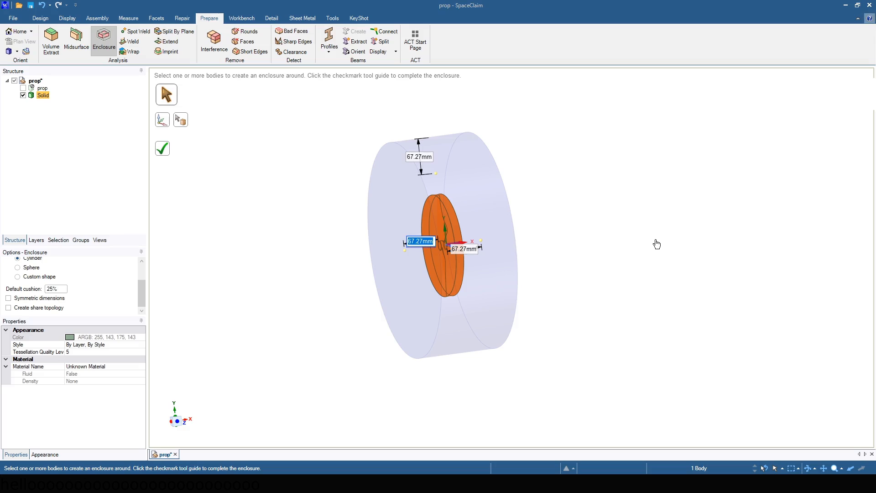
text(50)
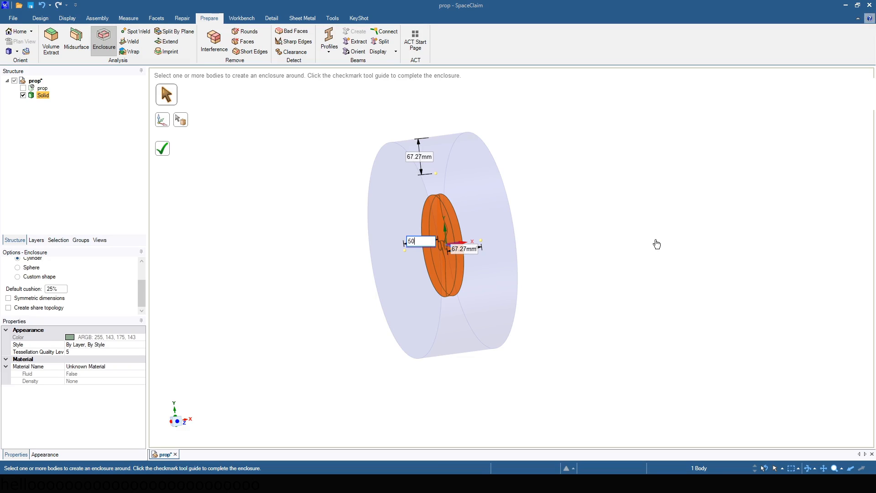
text(500mm)
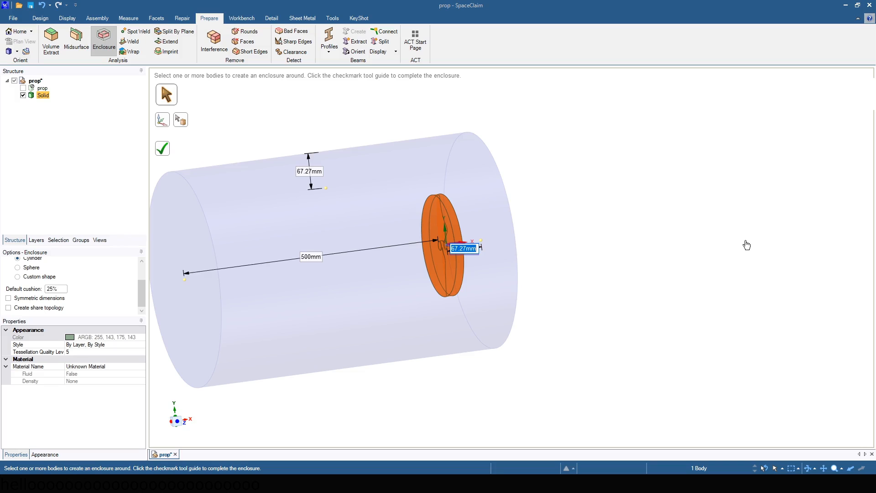
text(1000mm)
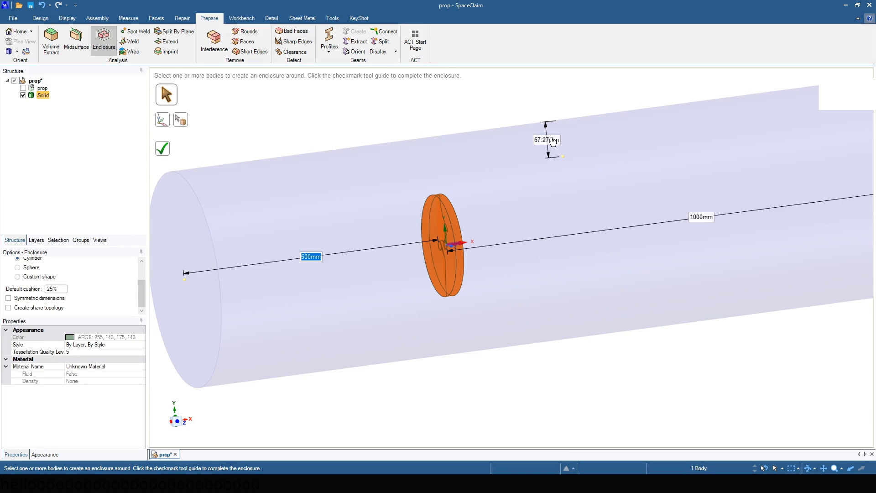
text(200mm)
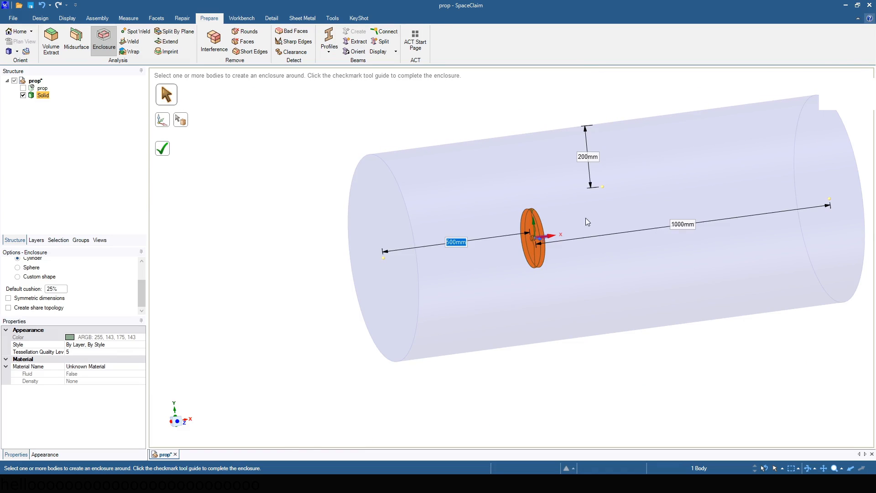
click(163, 148)
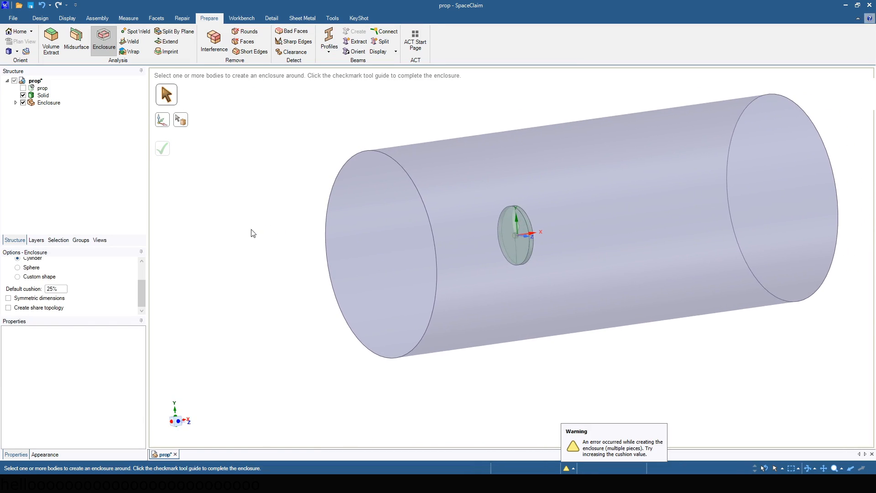
click(39, 18)
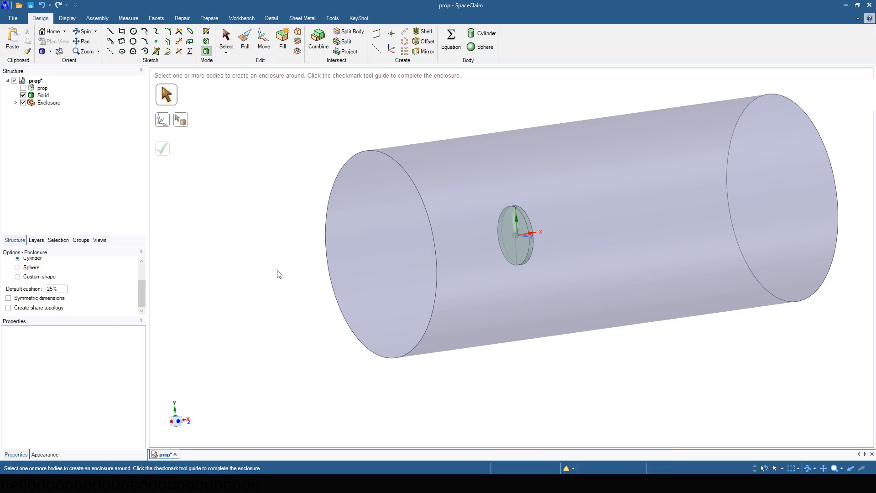
Step: Delete the duplicate Enclosure body and share 3 faces and 2 edges with the disc
click(241, 18)
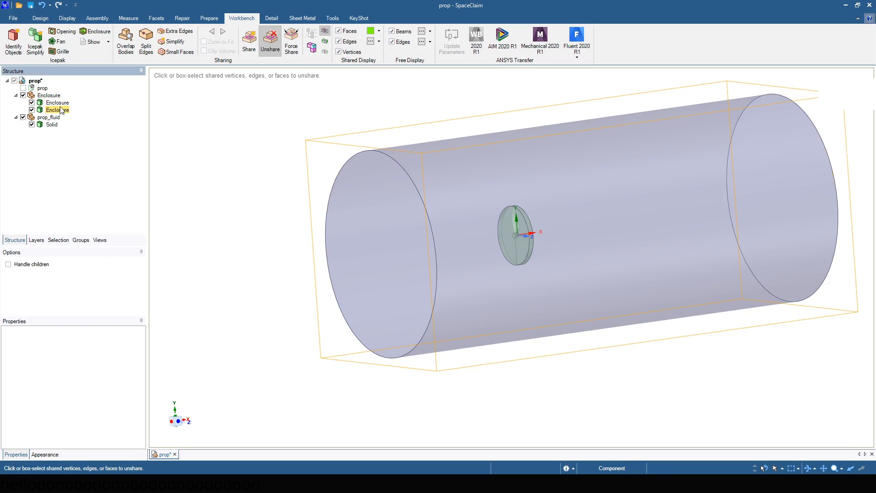
click(57, 103)
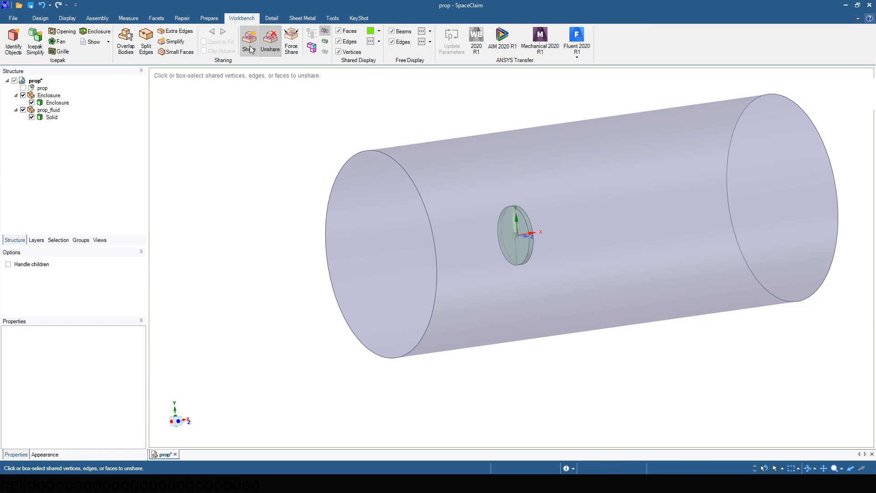
click(248, 41)
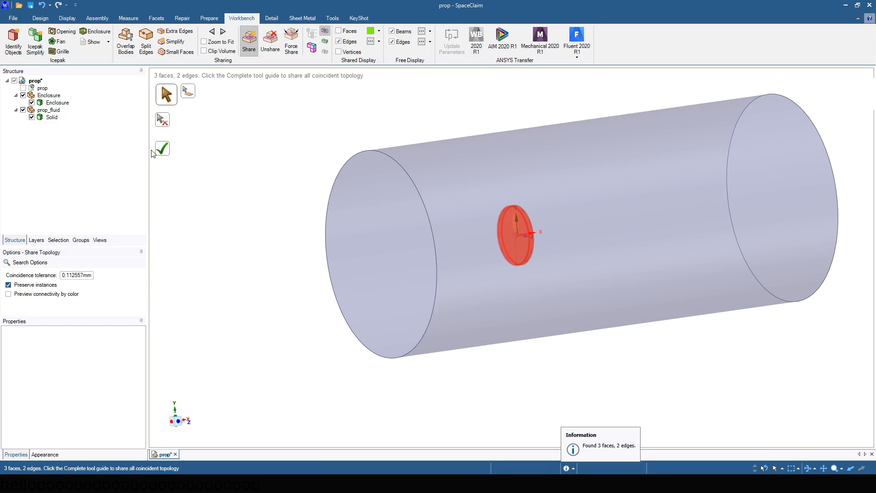
click(162, 149)
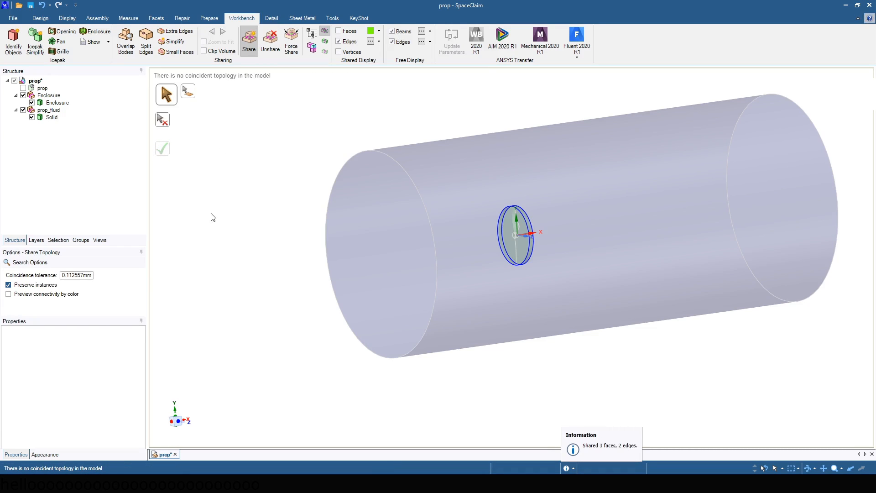
click(40, 19)
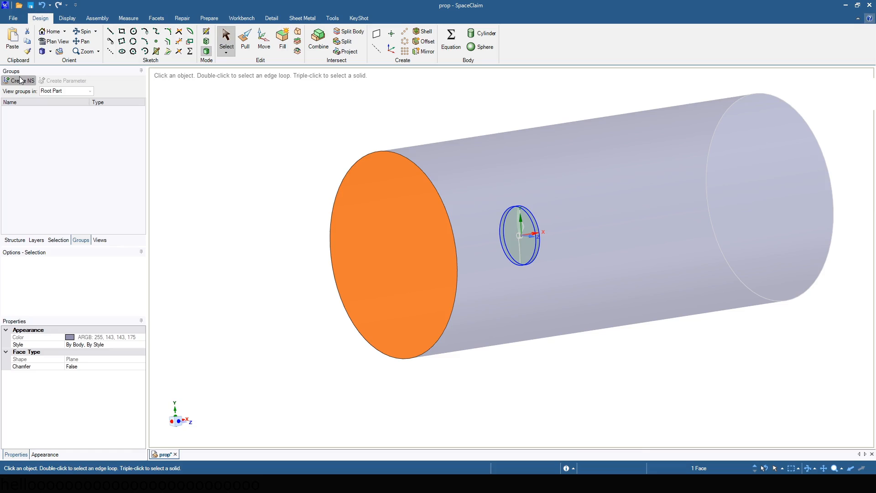
Step: Create named selections inlet, symmetry, outlet on the enclosure faces and prop on the blade faces
click(19, 80)
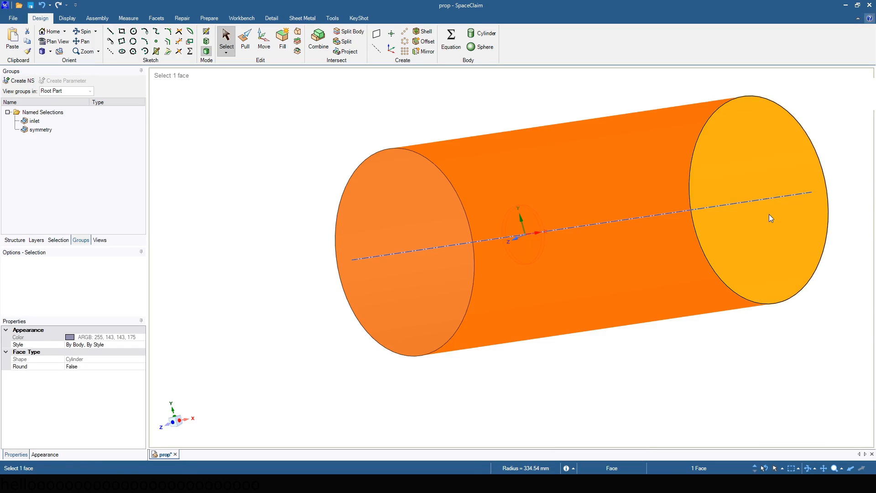
click(19, 80)
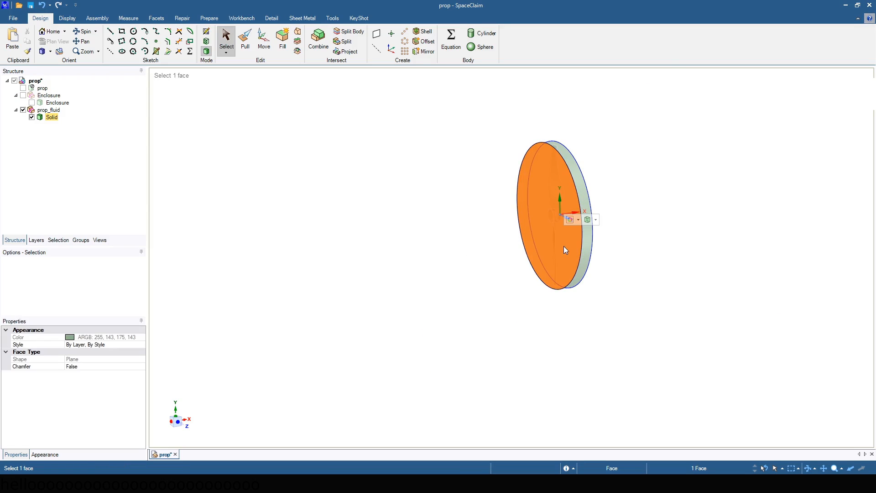
right_click(564, 251)
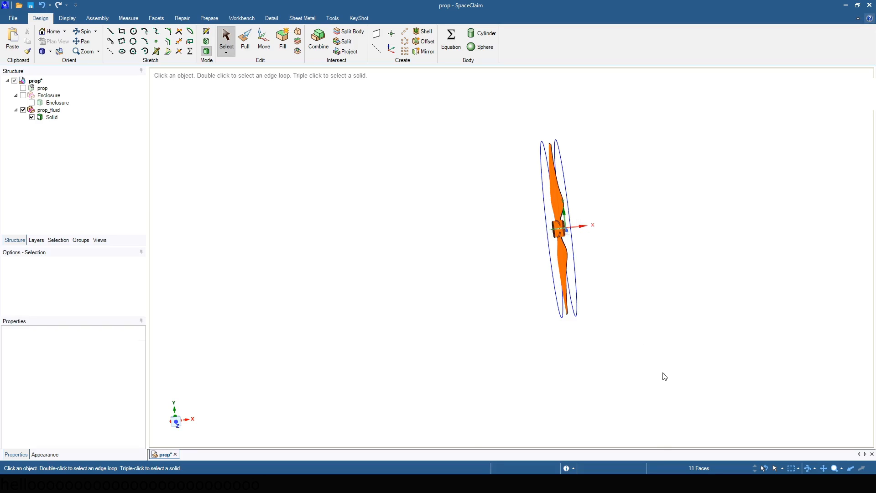
click(80, 240)
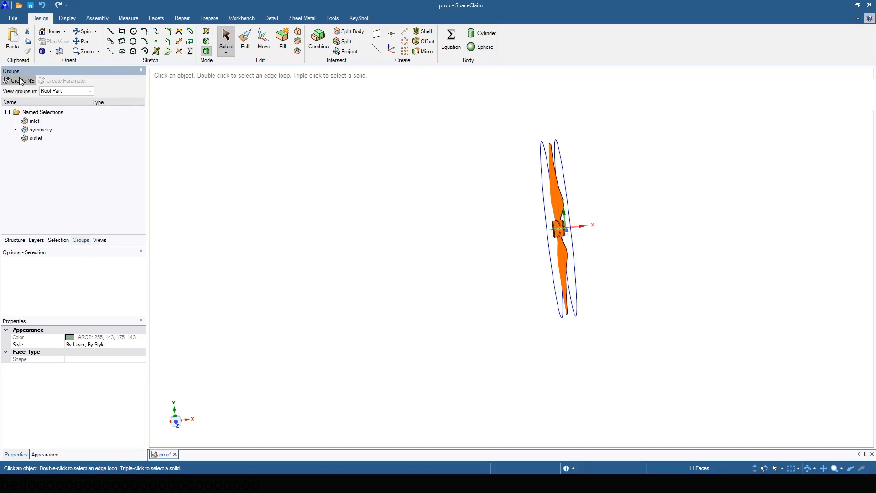
click(21, 80)
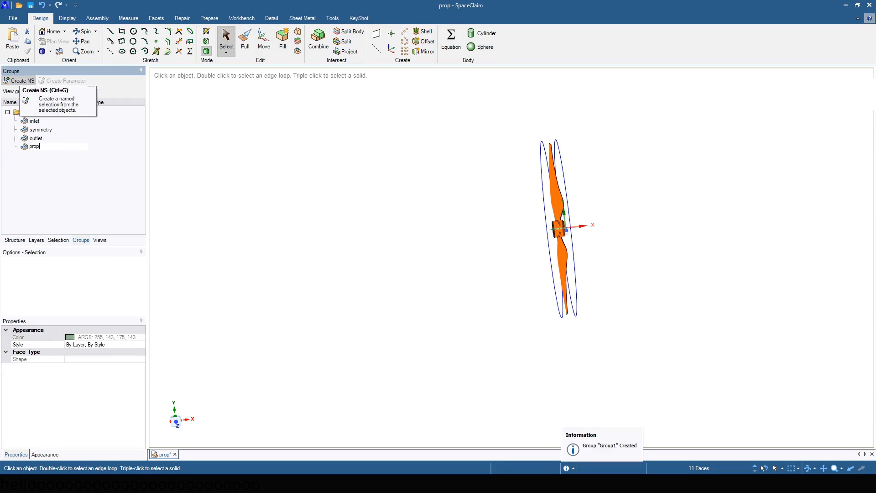
click(13, 241)
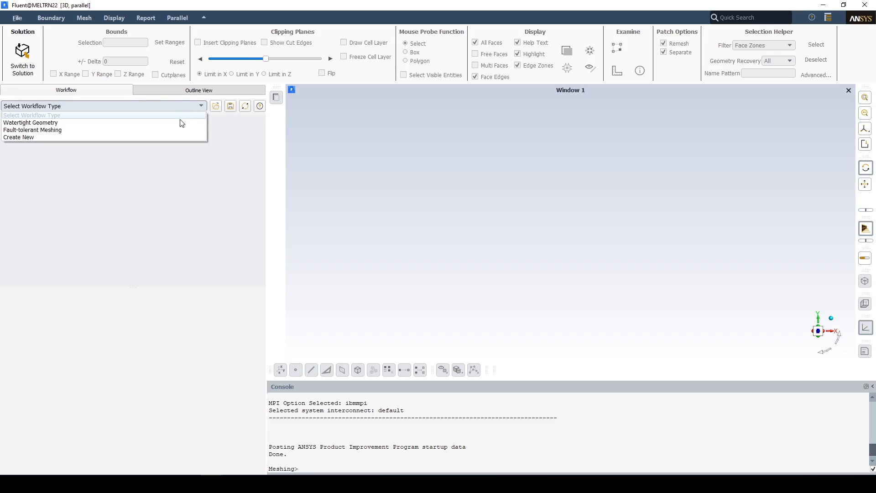
Step: Choose the Watertight Geometry workflow and import prop.scdoc as the geometry
click(30, 123)
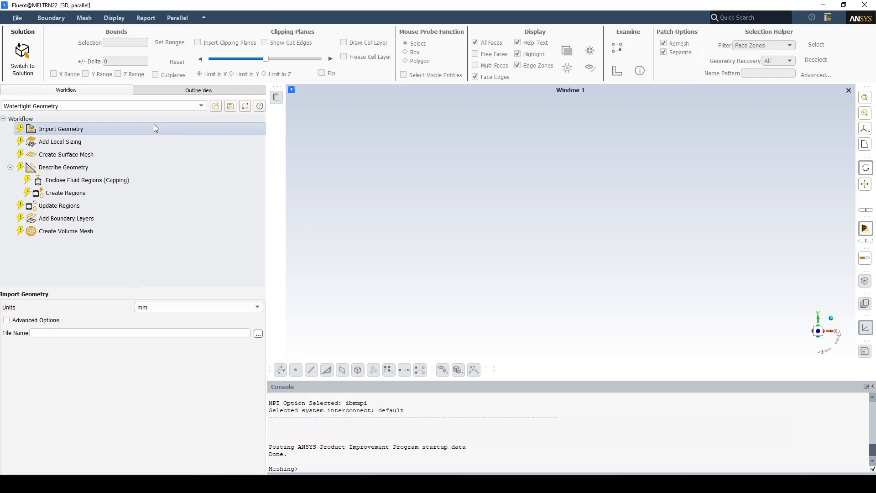
click(60, 129)
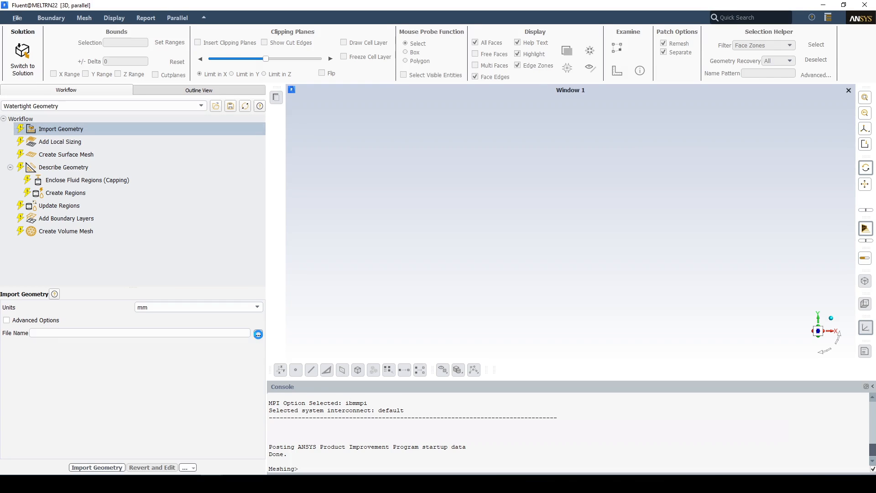
click(258, 334)
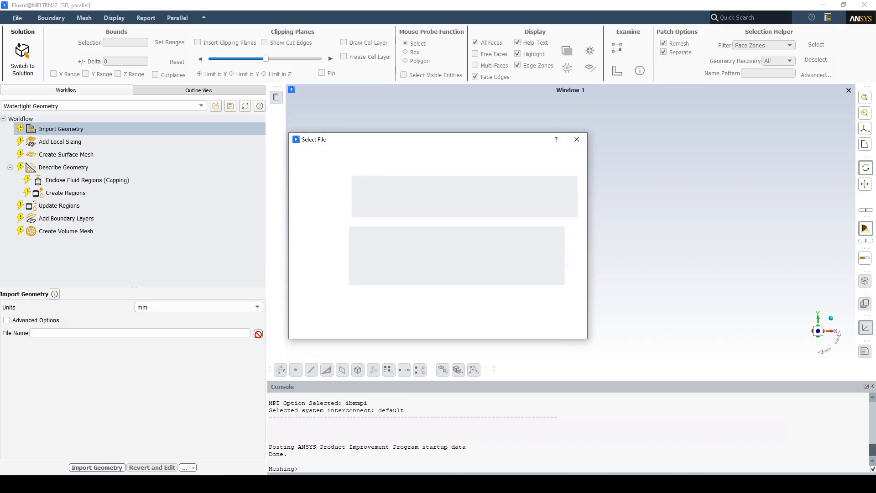
click(257, 334)
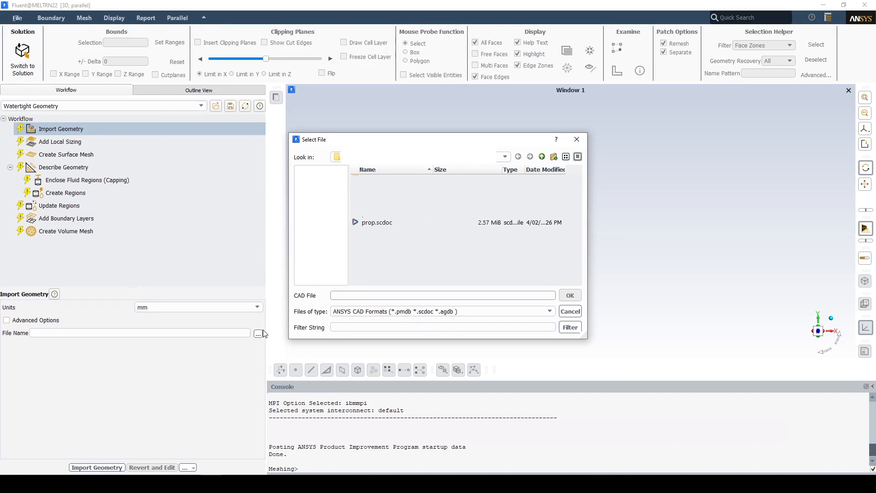
click(377, 222)
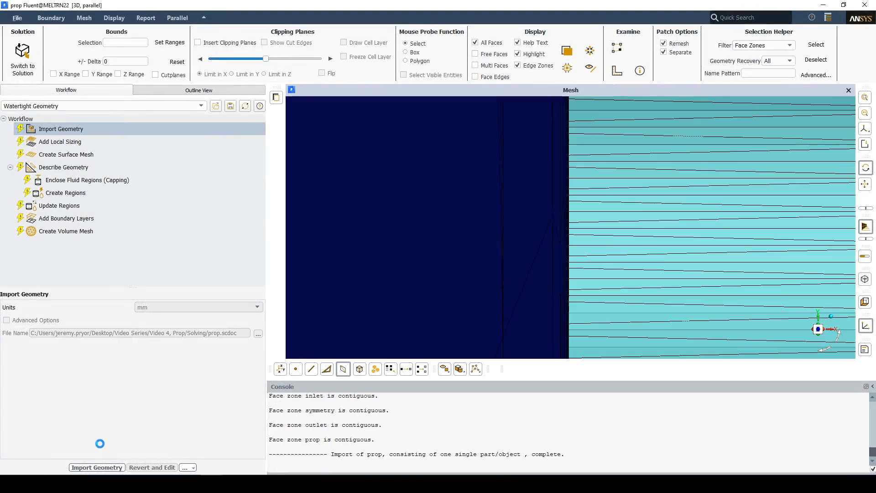
click(97, 467)
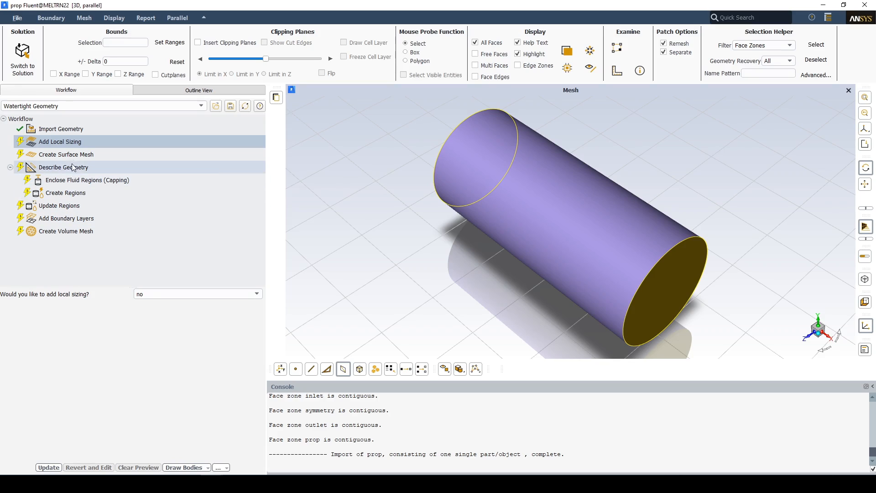
Step: Generate the surface mesh with 0.08 minimum size and 3 cells per gap, then describe geometry with fluid-fluid boundaries internal
click(65, 154)
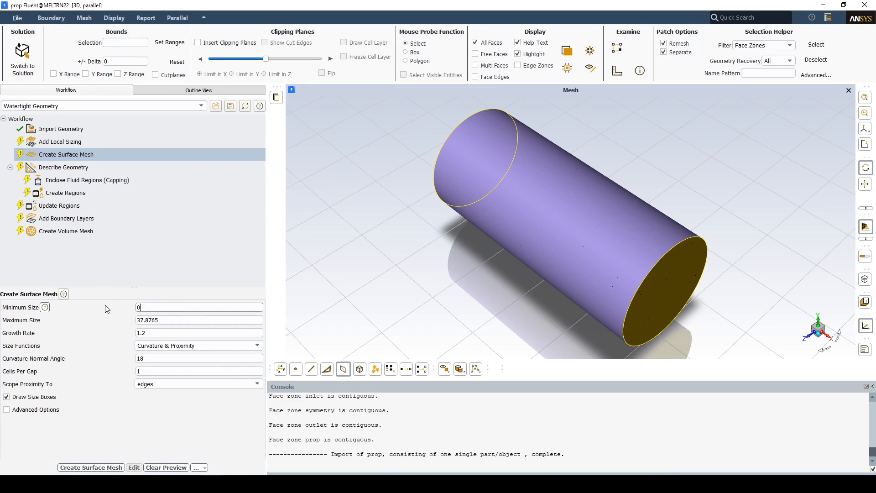
text(0.08)
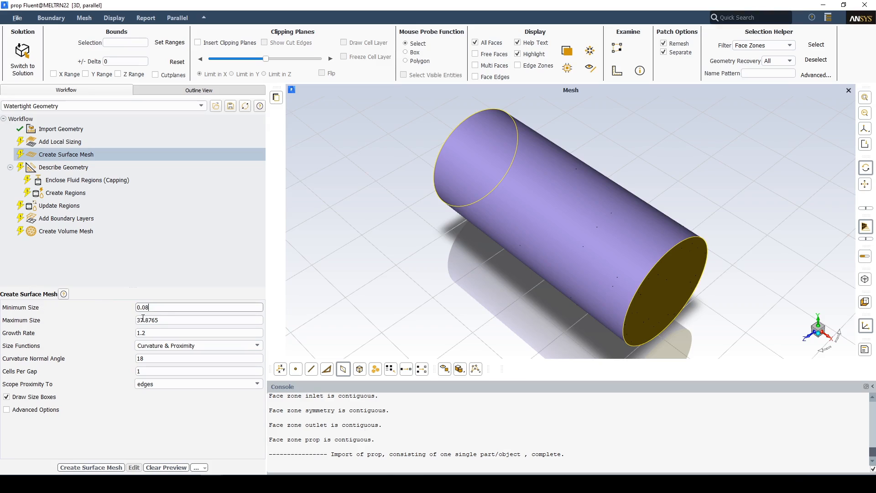
click(198, 319)
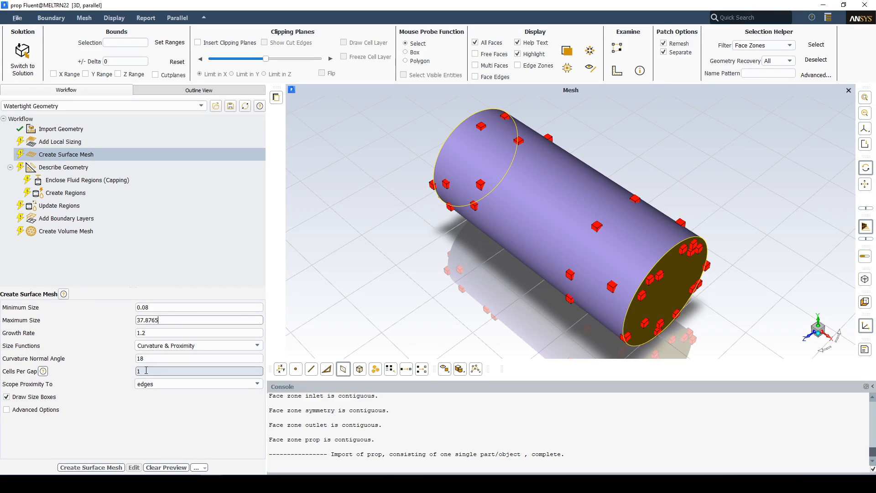
text(3)
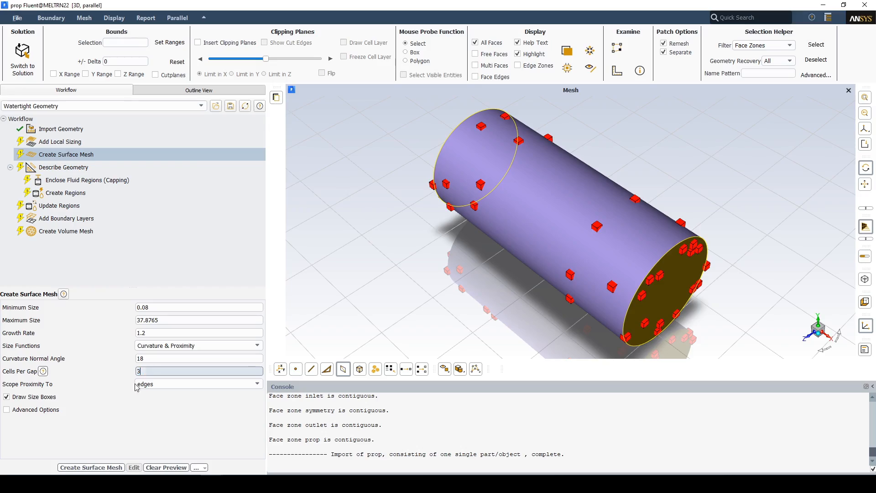
click(90, 468)
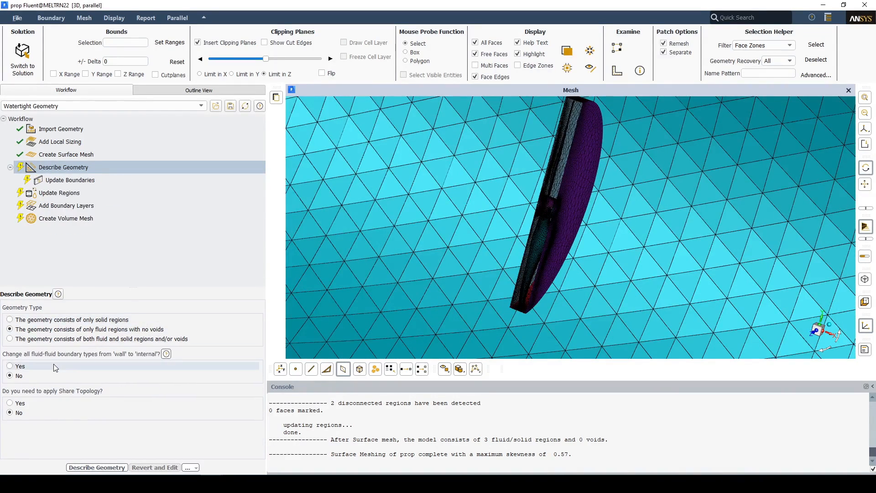
click(10, 366)
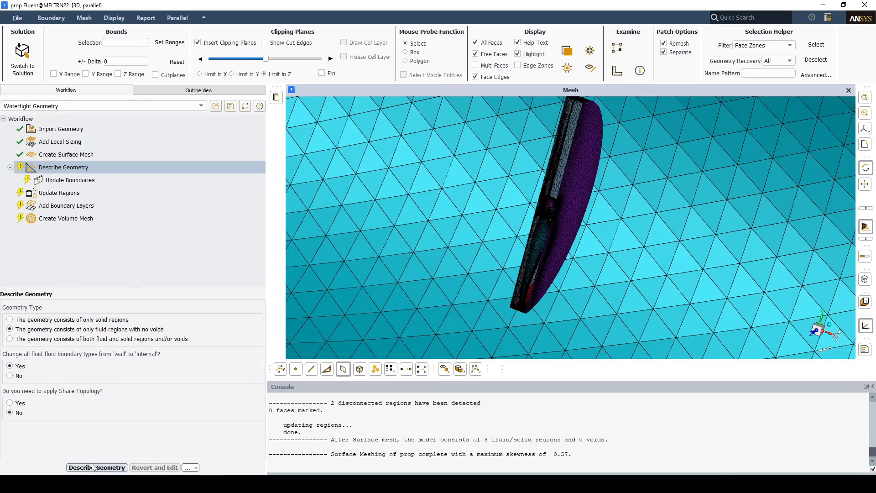
click(96, 467)
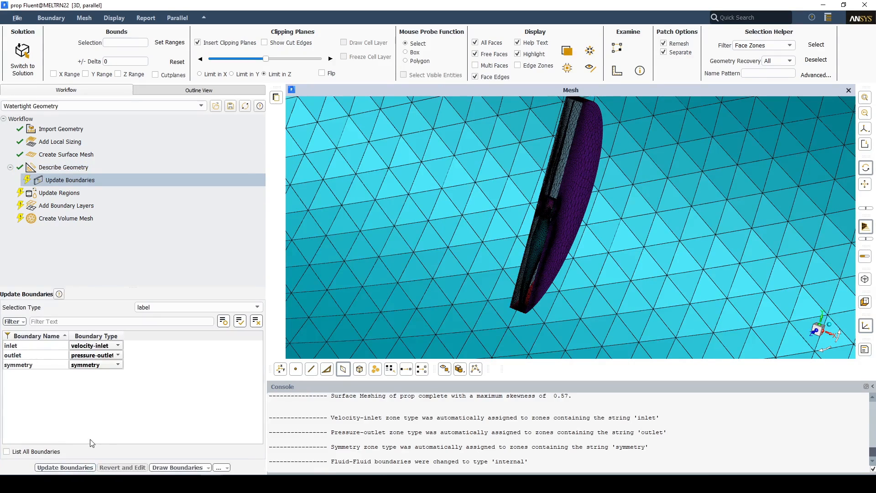
Step: List all boundaries, set prop to wall, then update boundaries and regions
click(6, 452)
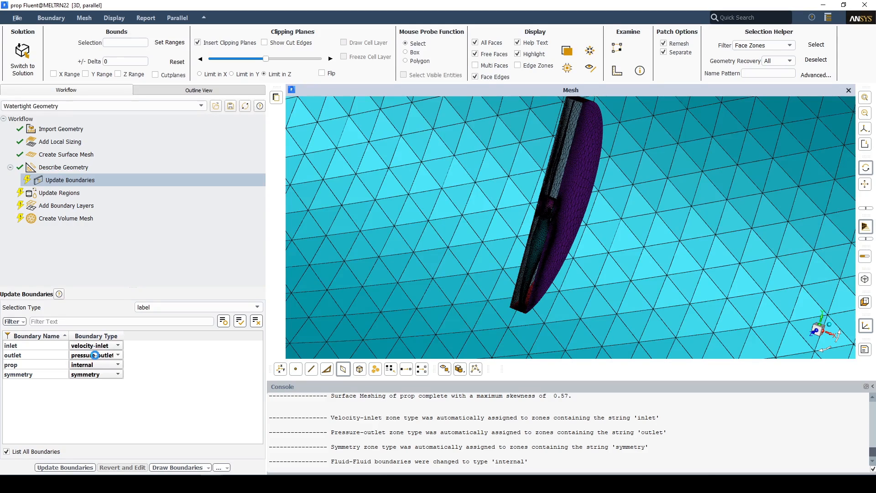
click(96, 364)
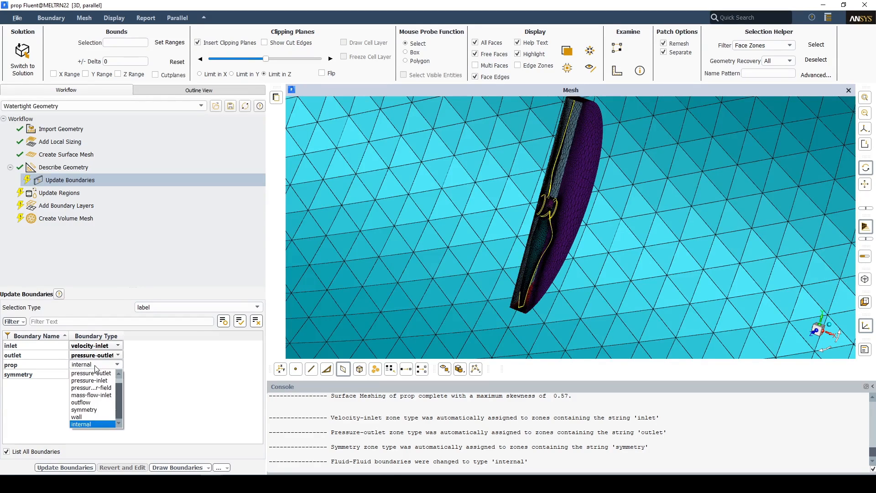
click(75, 417)
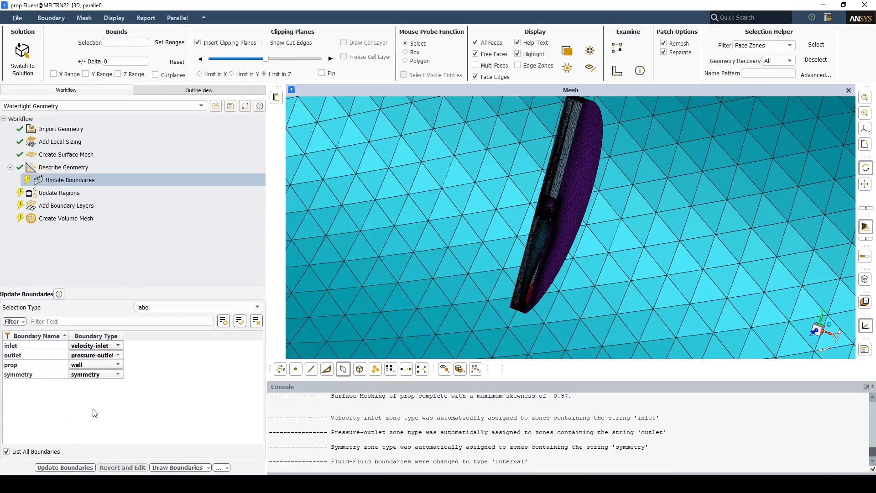
click(63, 468)
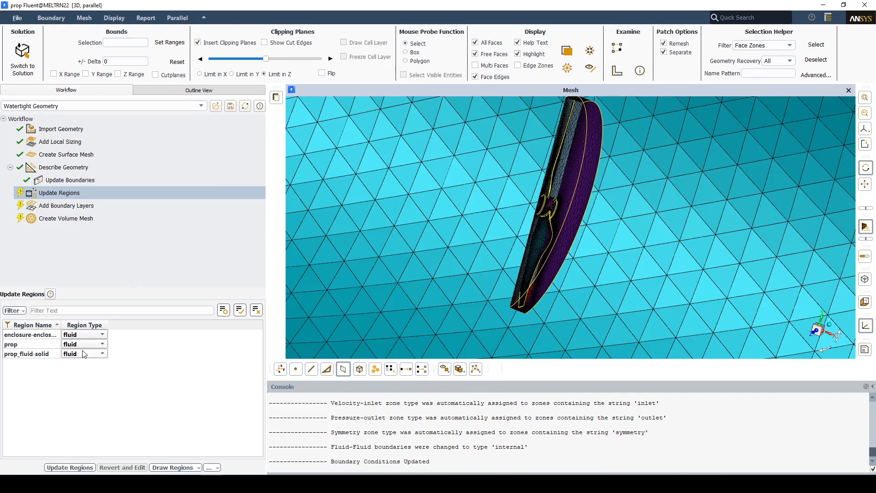
click(84, 344)
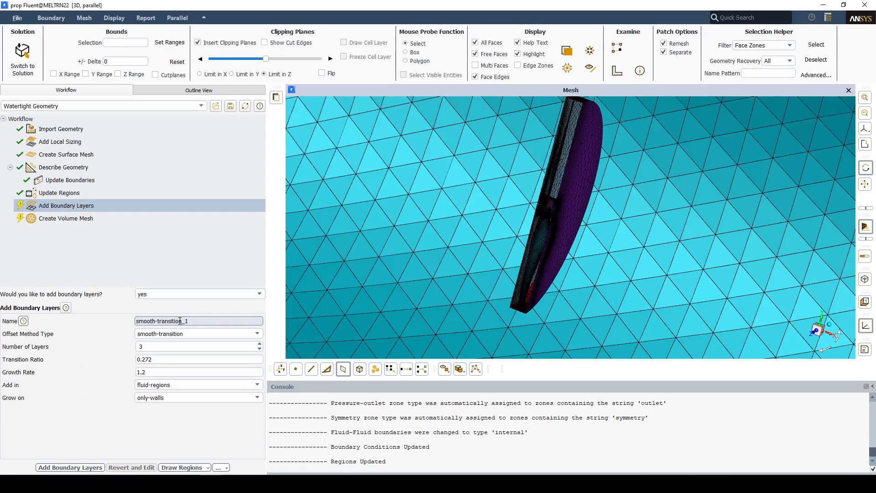
Step: Add the default smooth-transition_1 boundary layers: 3 layers, 1.2 growth, only on walls
click(195, 346)
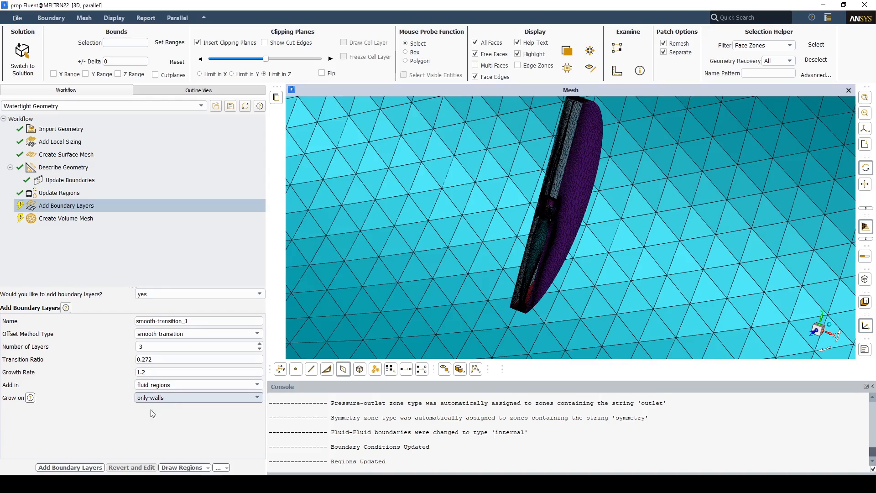
click(71, 467)
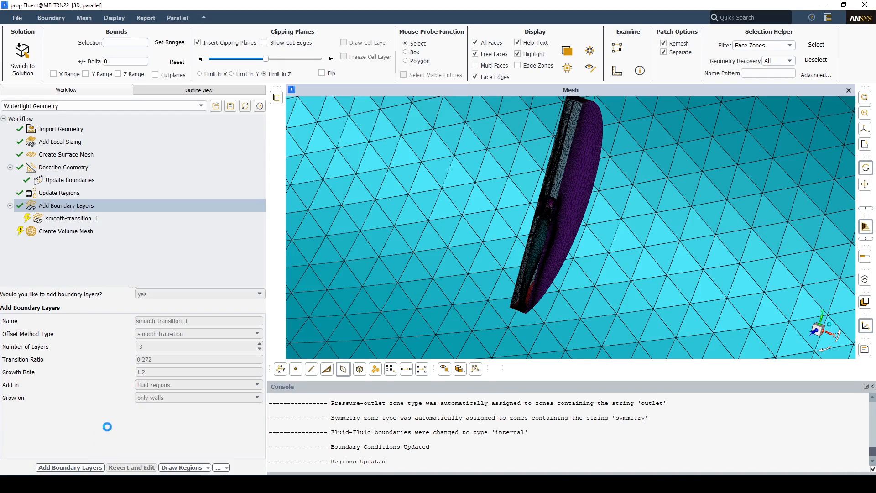
click(70, 468)
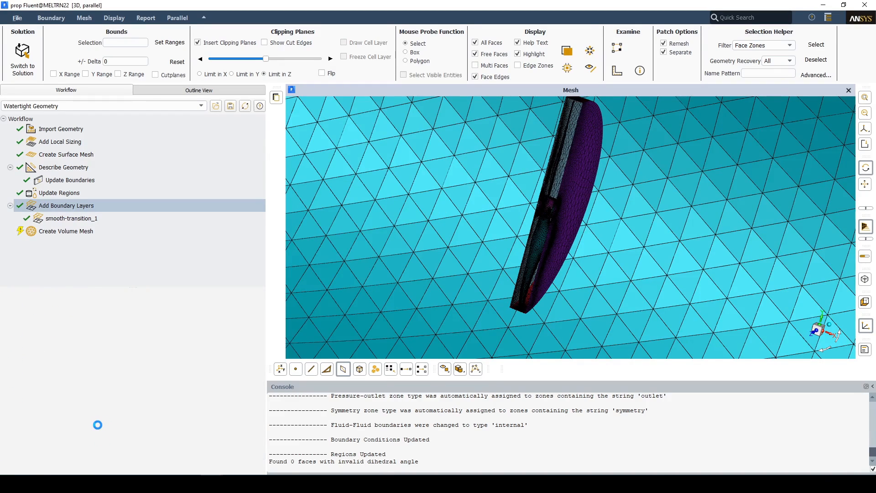
click(67, 206)
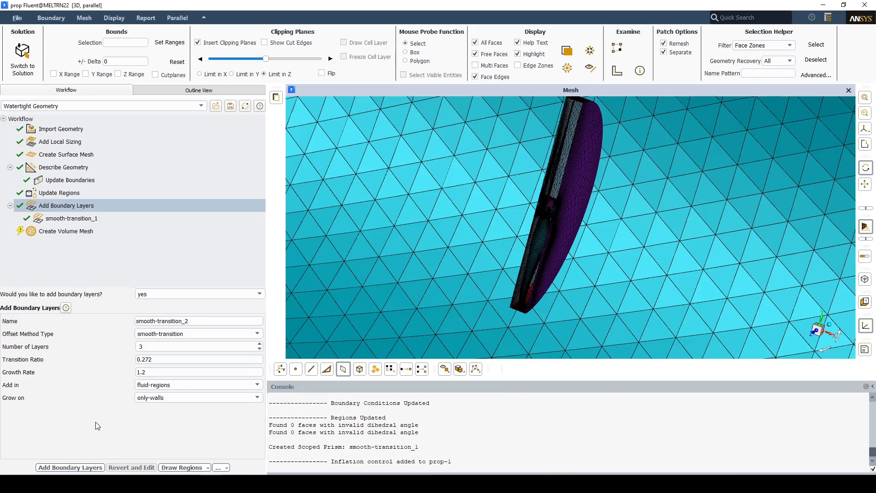
click(74, 231)
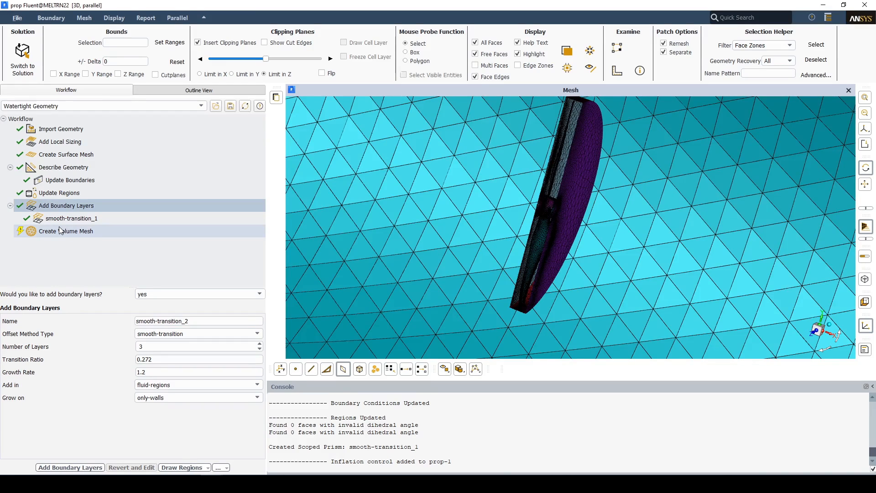
Step: Generate the poly-hexcore volume mesh avoiding 1/8 octree transitions (1,541,234 cells) and switch to solution mode
click(66, 231)
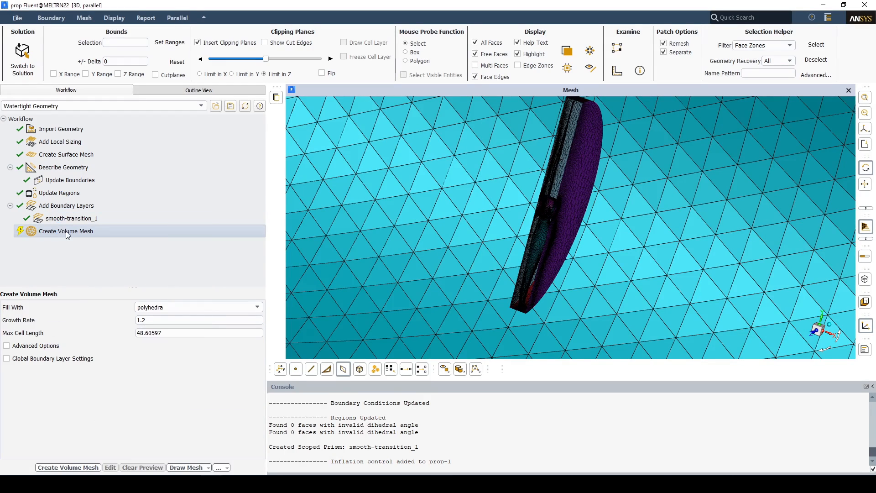
click(198, 306)
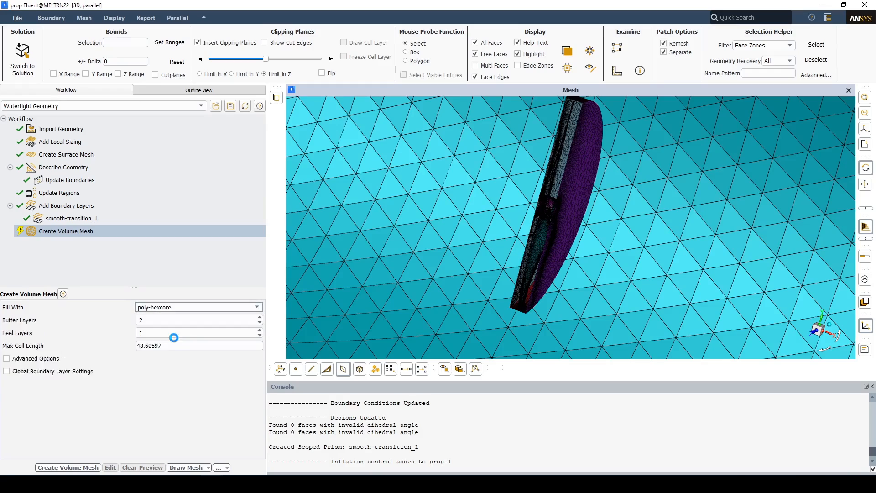
click(6, 358)
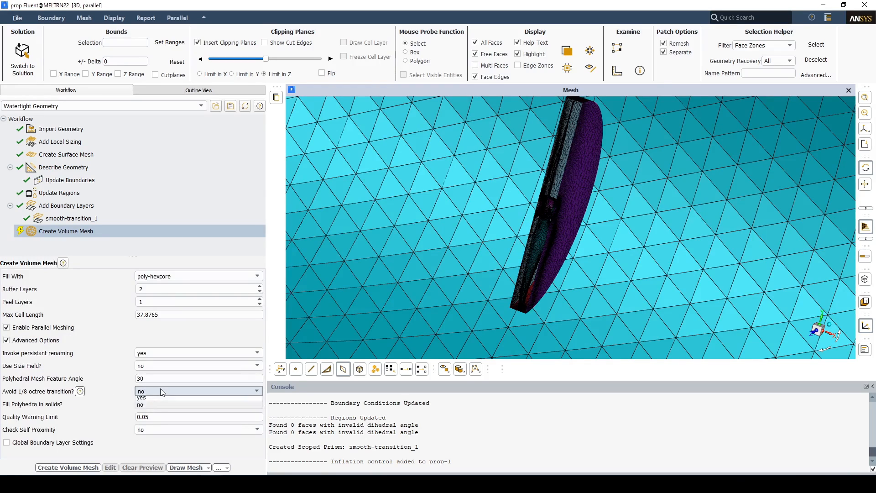
click(142, 397)
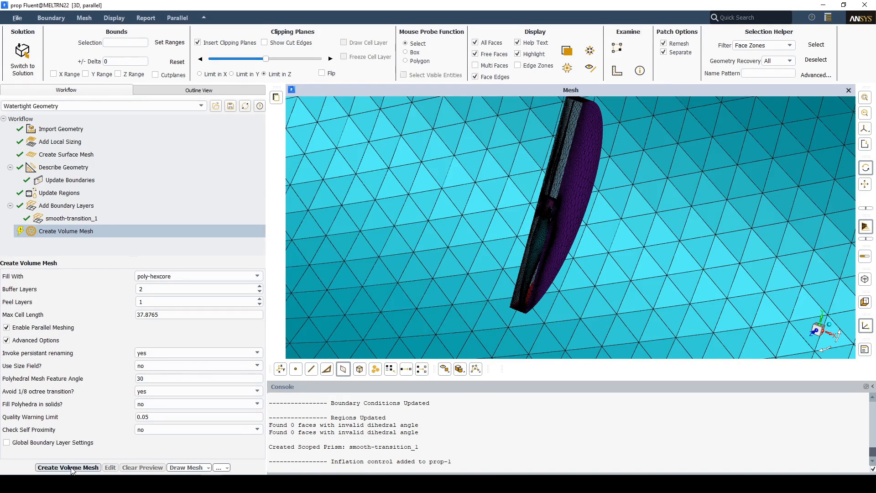
click(68, 467)
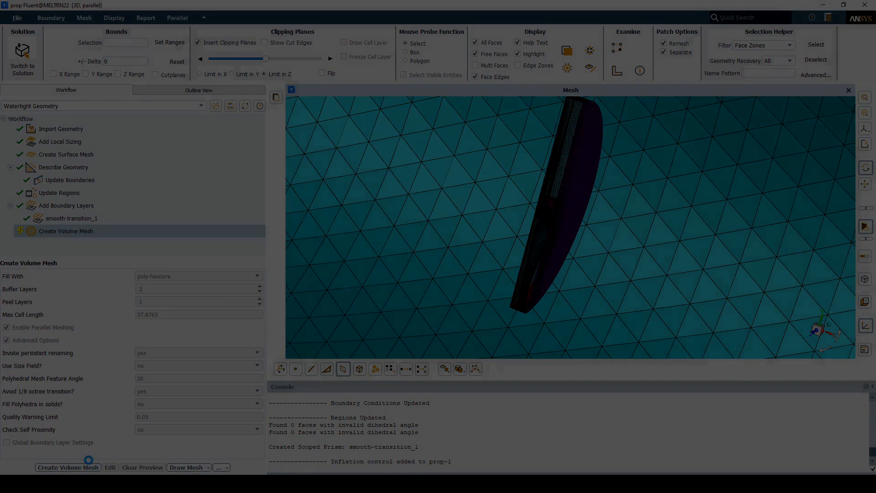
click(67, 468)
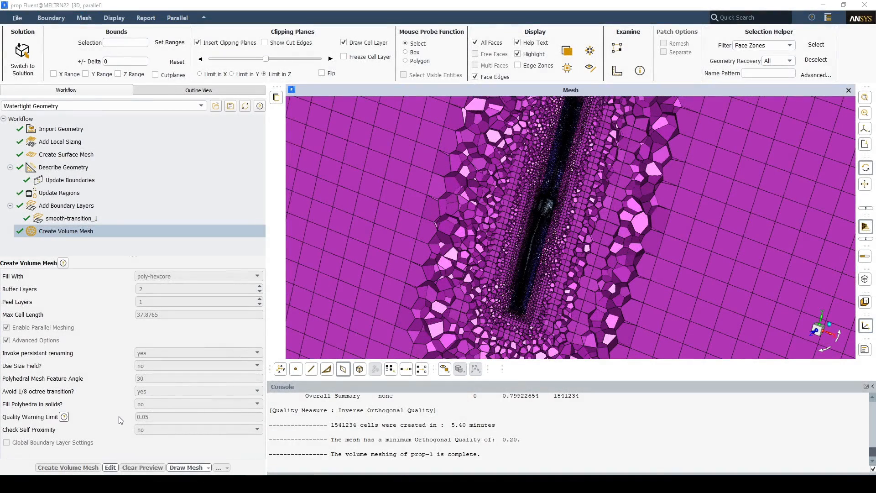
click(22, 55)
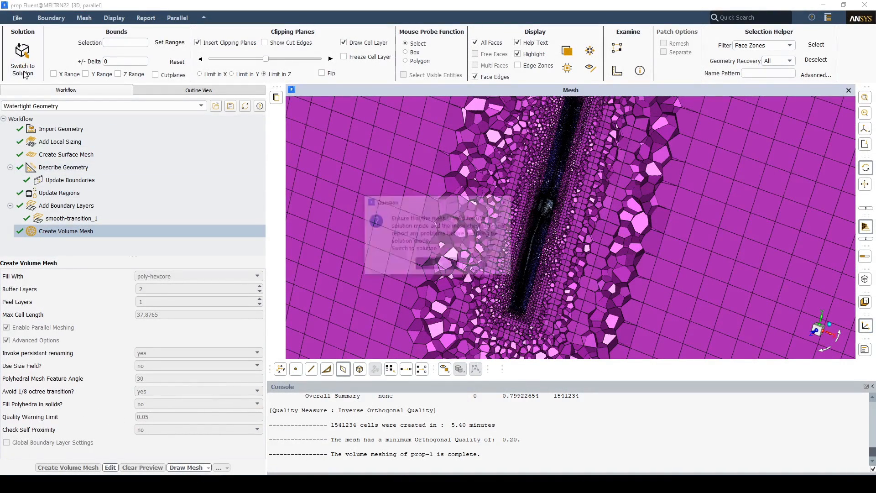